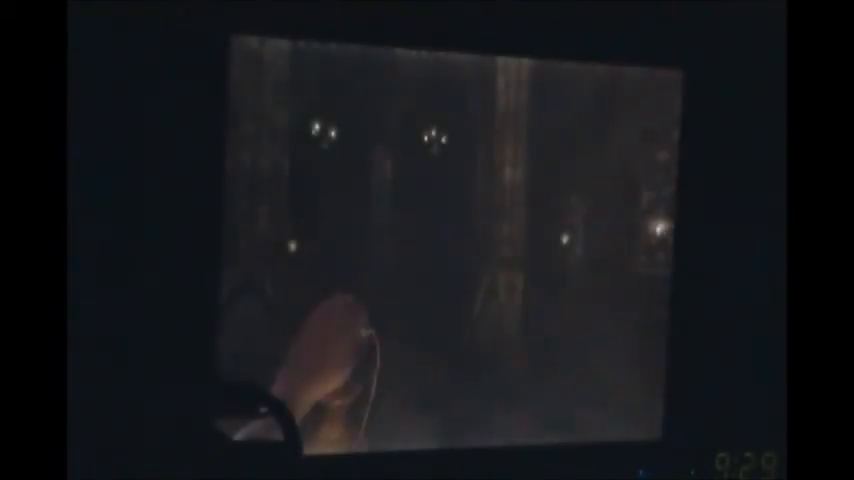
pyautogui.press('tab')
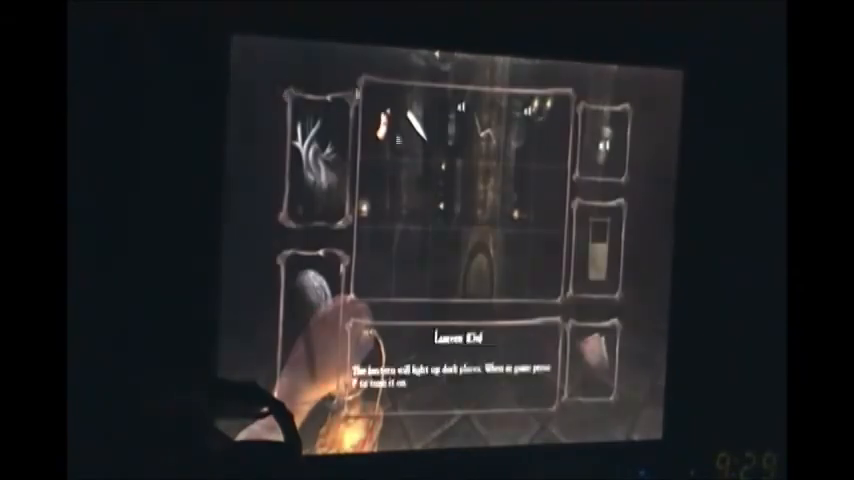